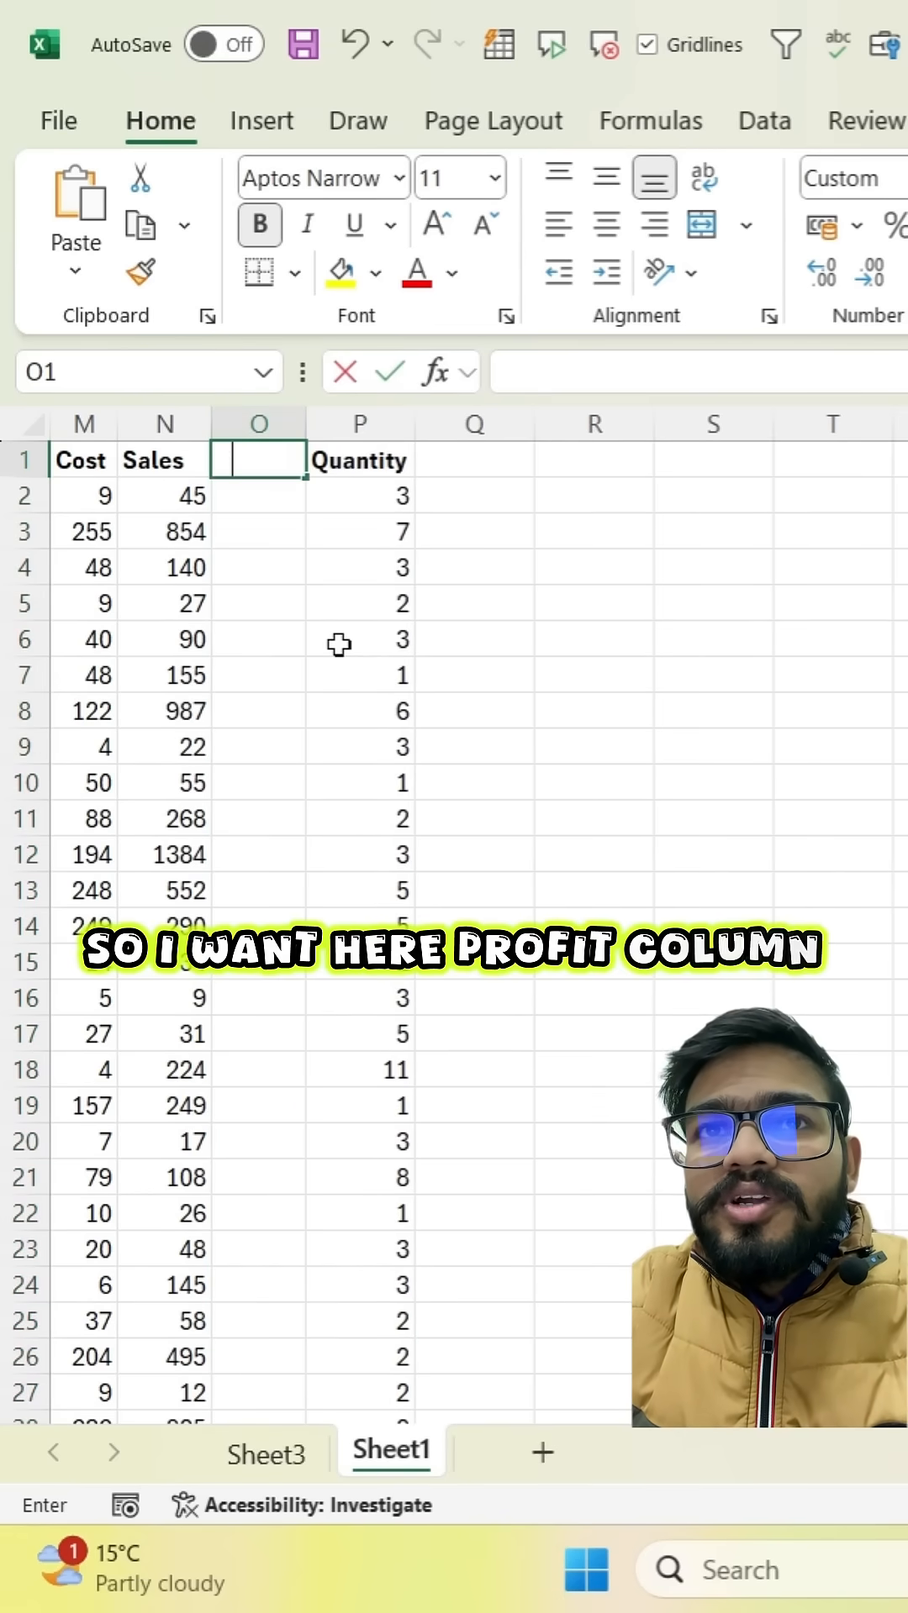
# - Add a Profit heading to the source data and abandon the unfinished =Sales formula
pyautogui.write('Profit')
pyautogui.click(258, 495)
pyautogui.write('=')
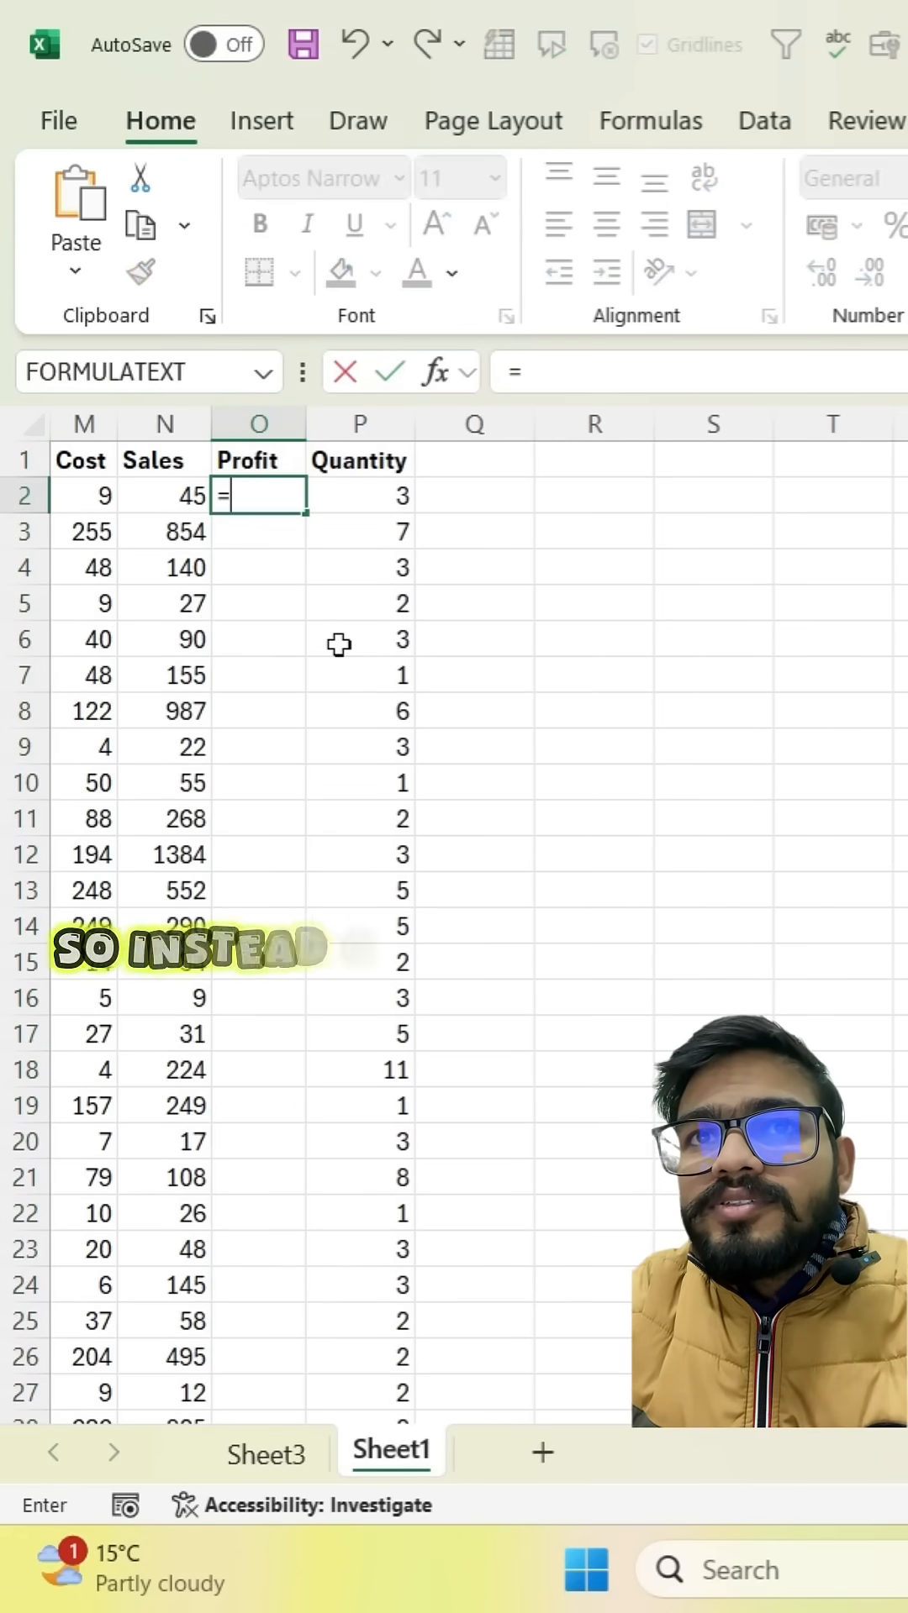
pyautogui.click(160, 496)
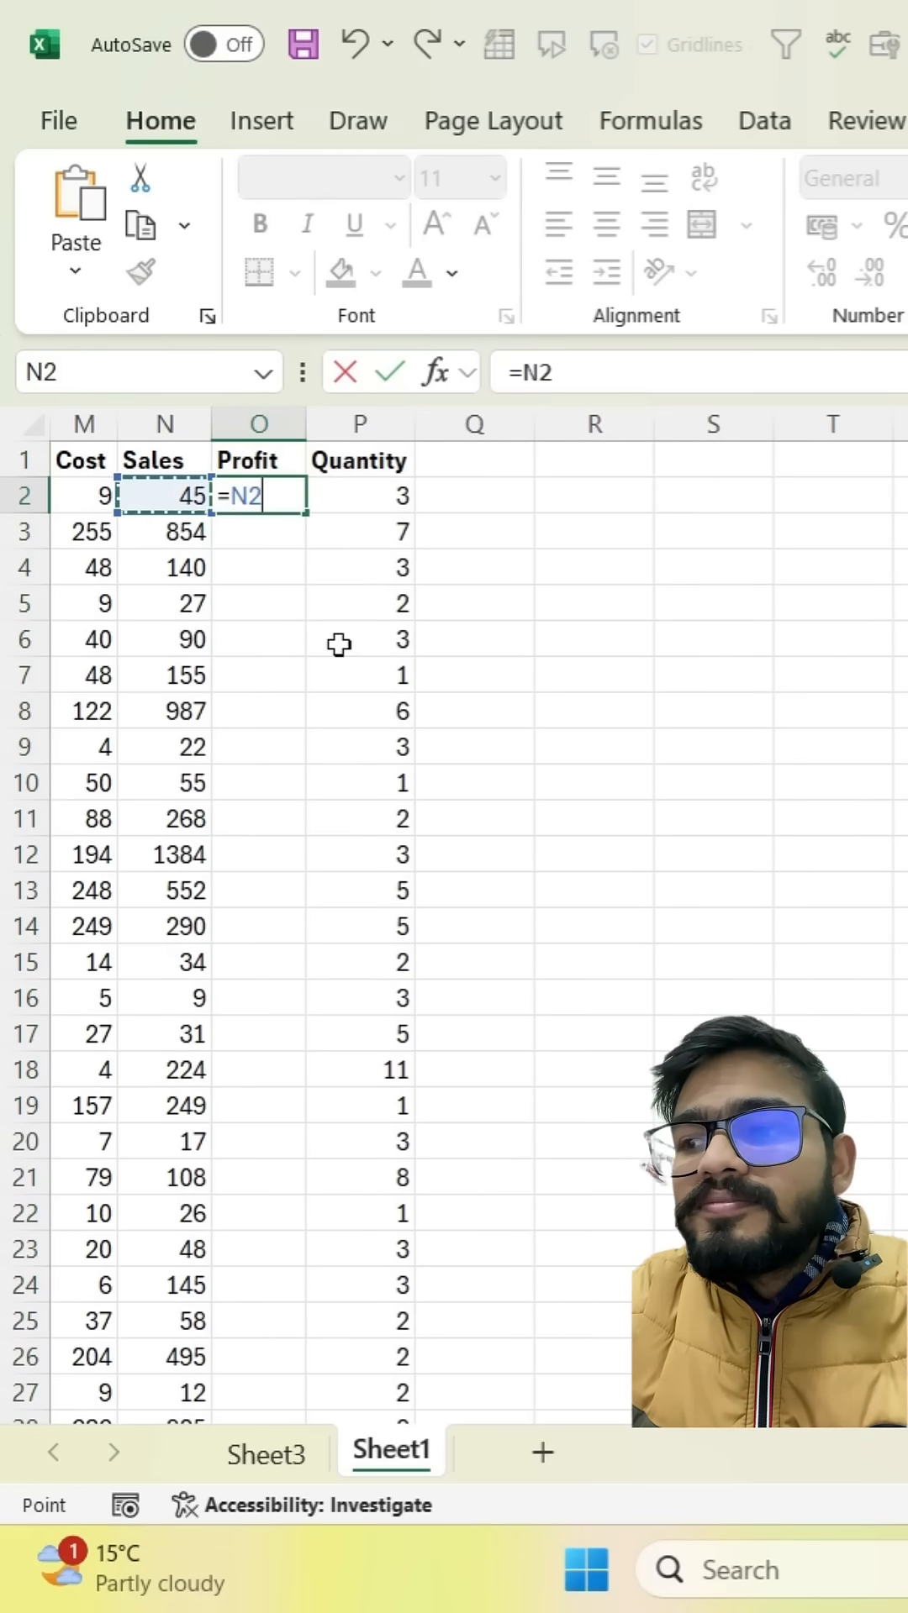
pyautogui.press('Return')
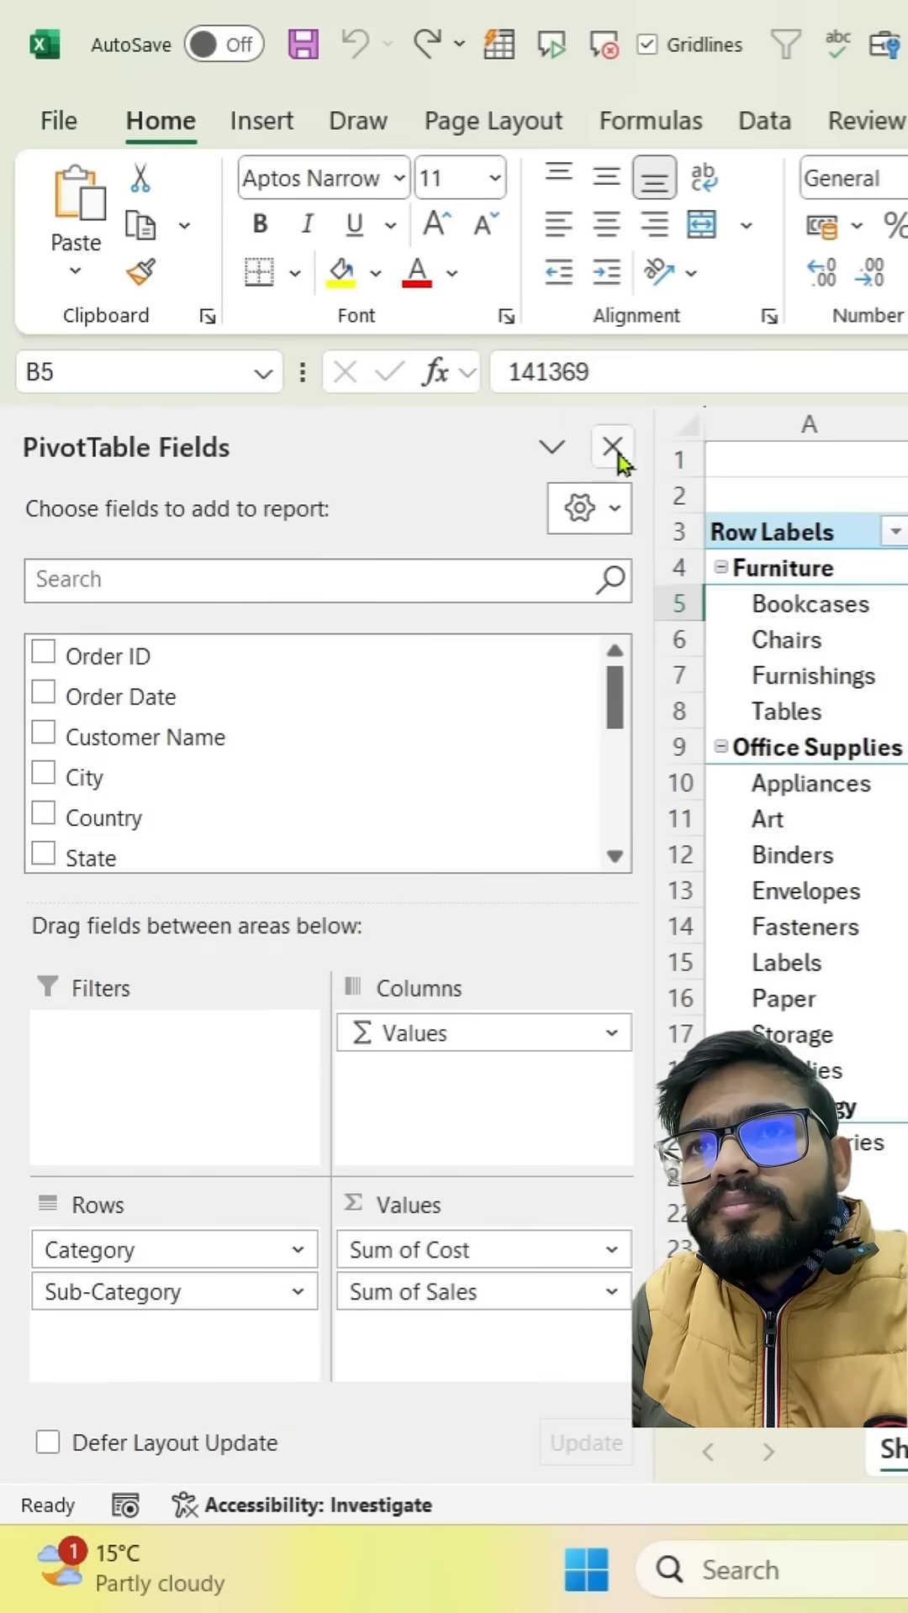
# - Close the PivotTable Fields pane and start a new Calculated Field from Fields, Items & Sets
pyautogui.click(611, 446)
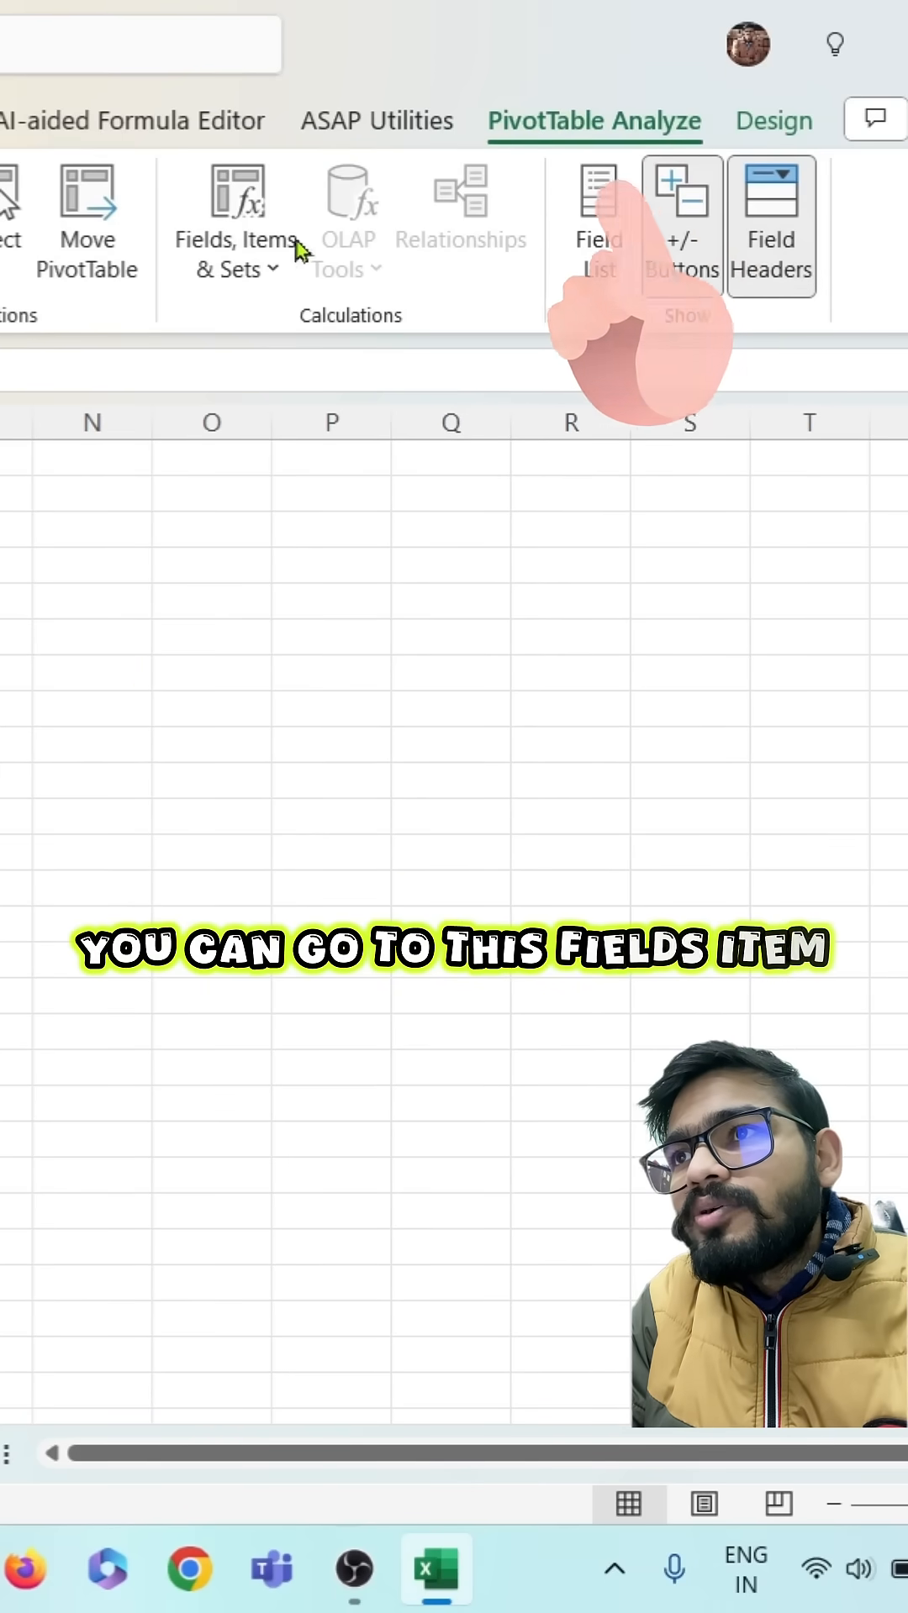
pyautogui.click(237, 221)
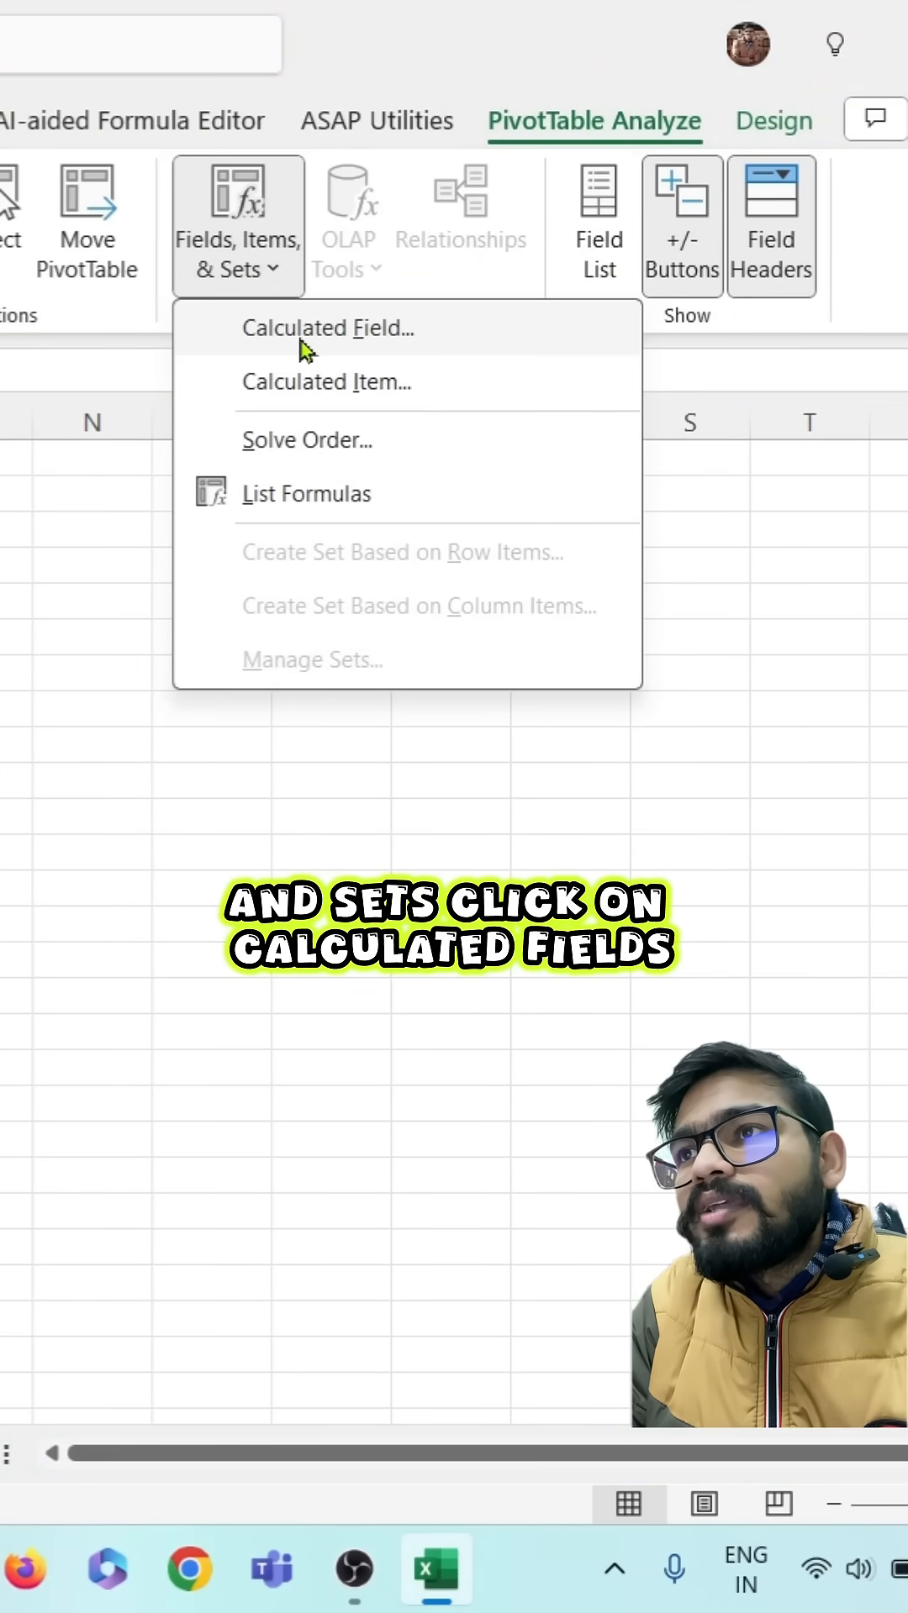
pyautogui.click(327, 327)
pyautogui.write('P')
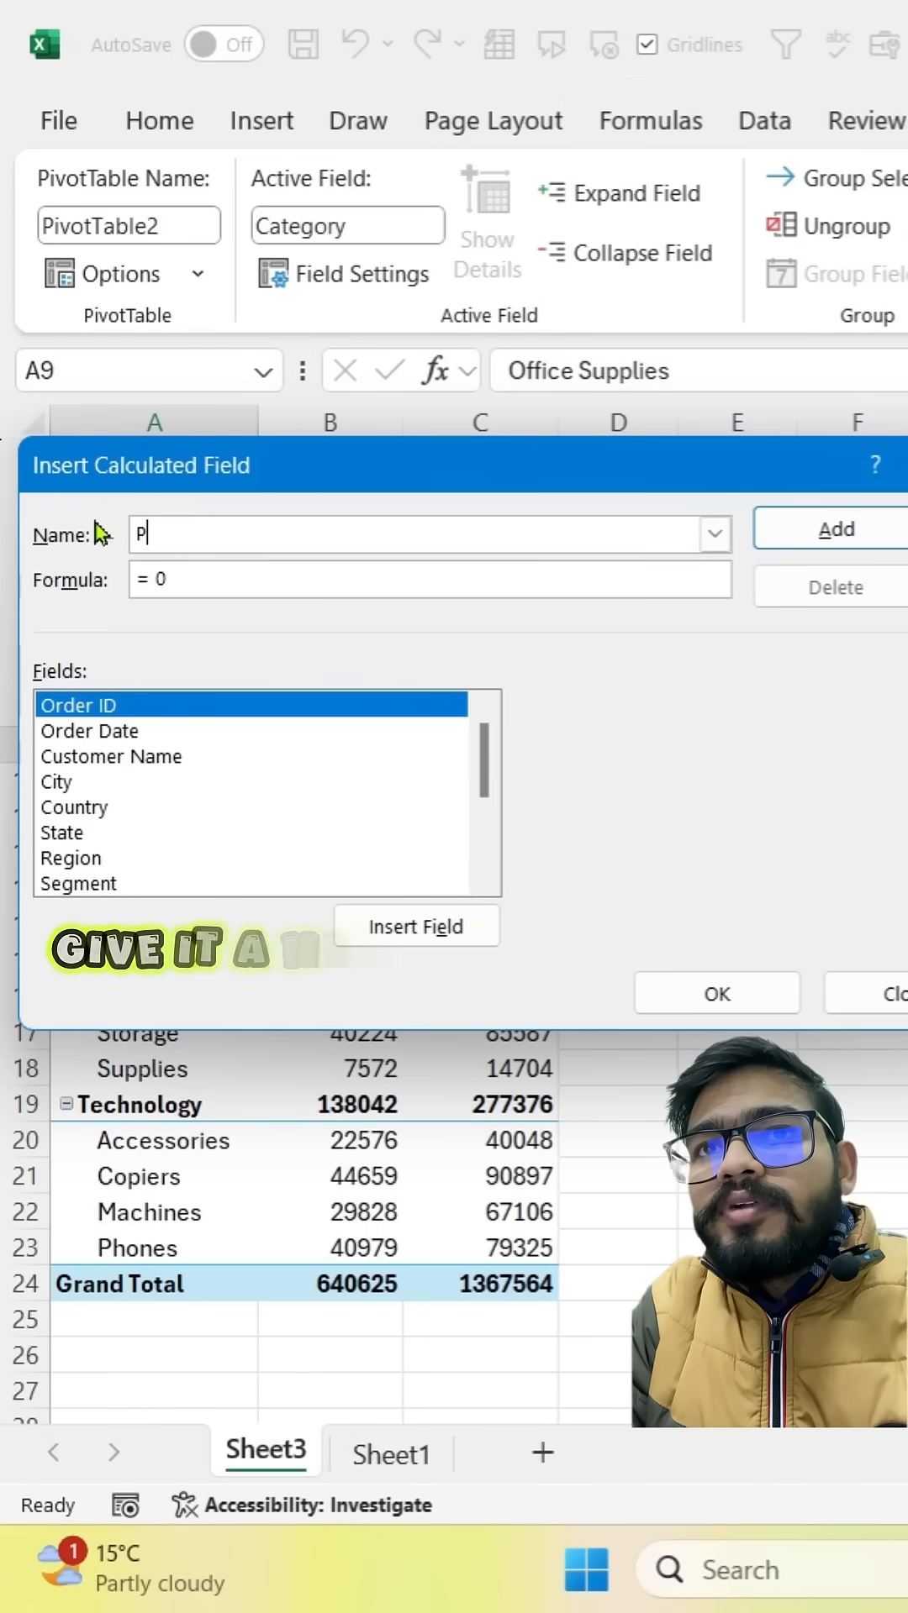
# - Name the calculated field Profit with formula =Sales-Cost and confirm
pyautogui.write('rofit')
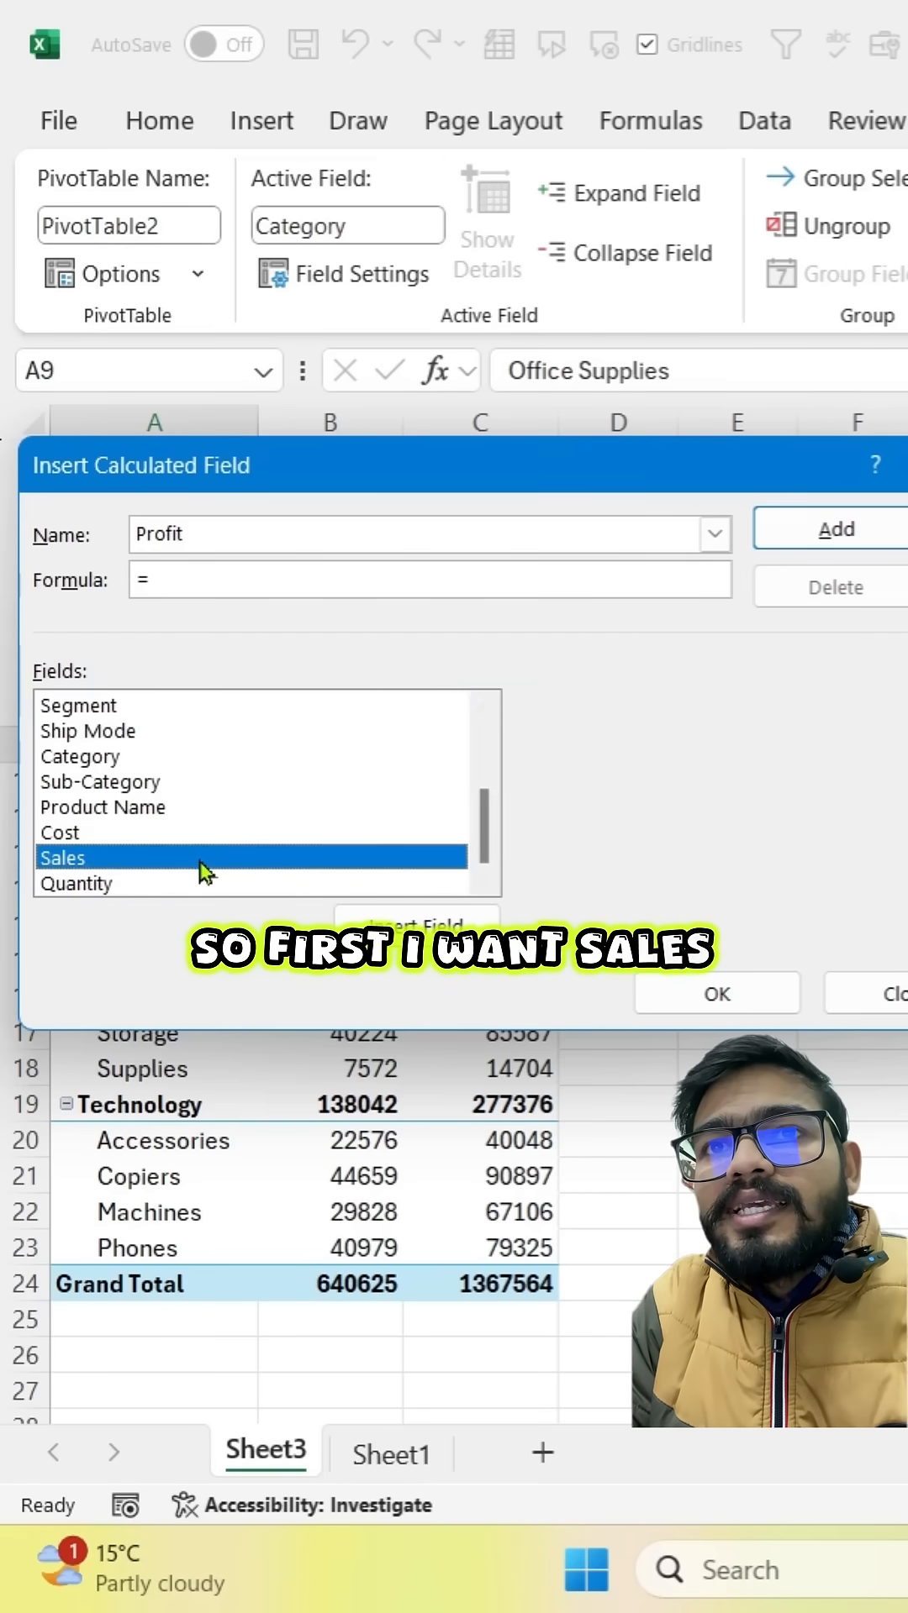
pyautogui.write('Sales- Cost')
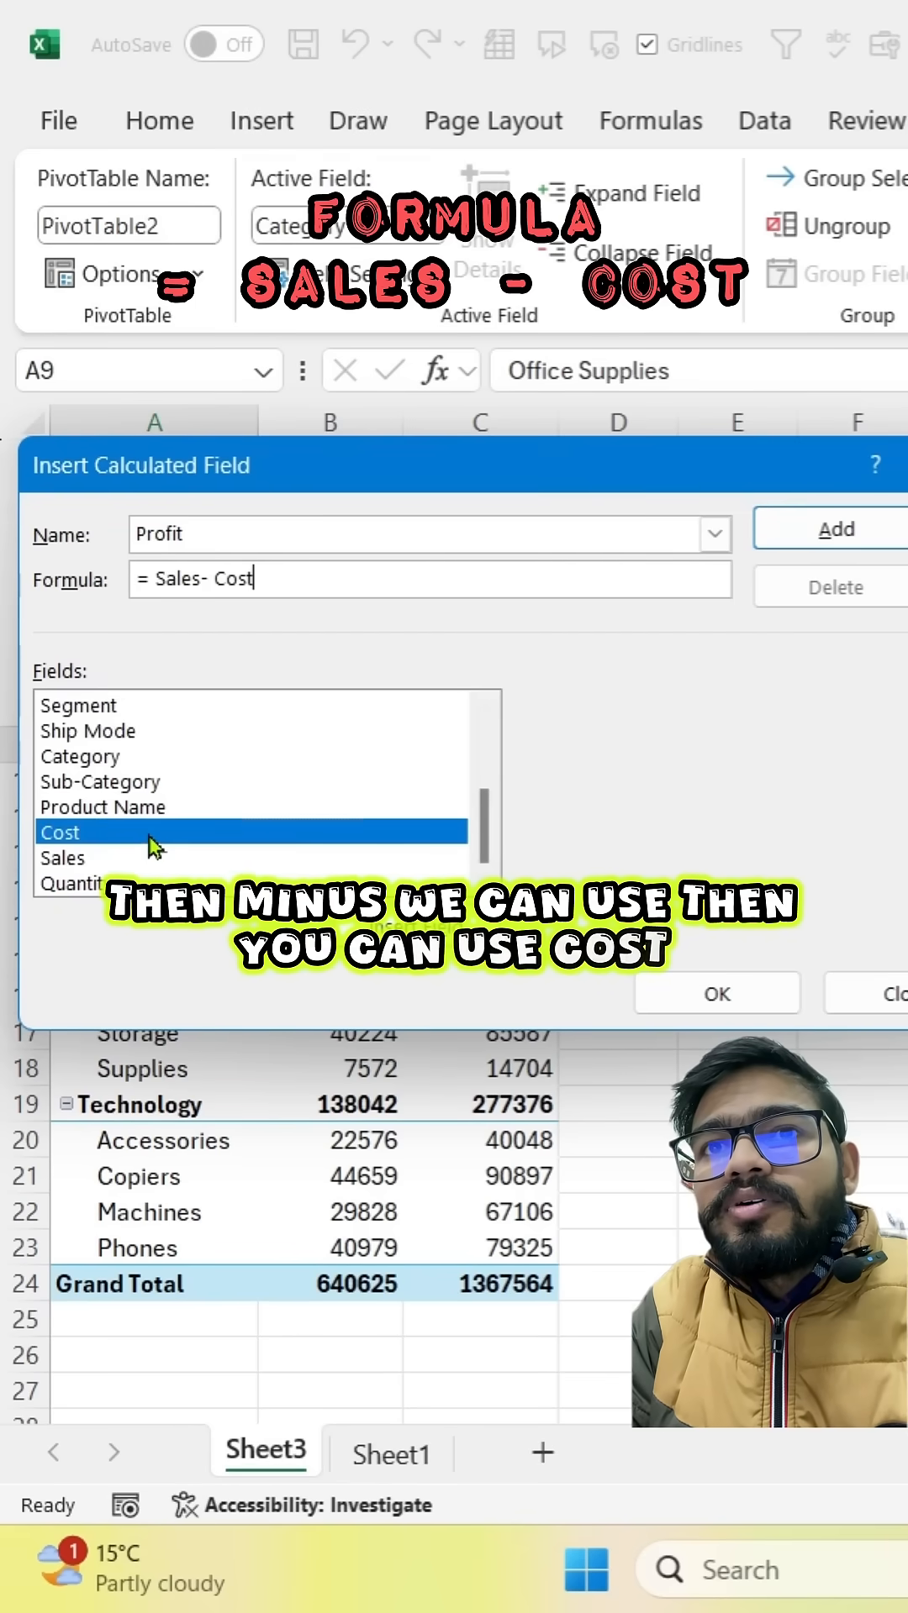
pyautogui.click(715, 994)
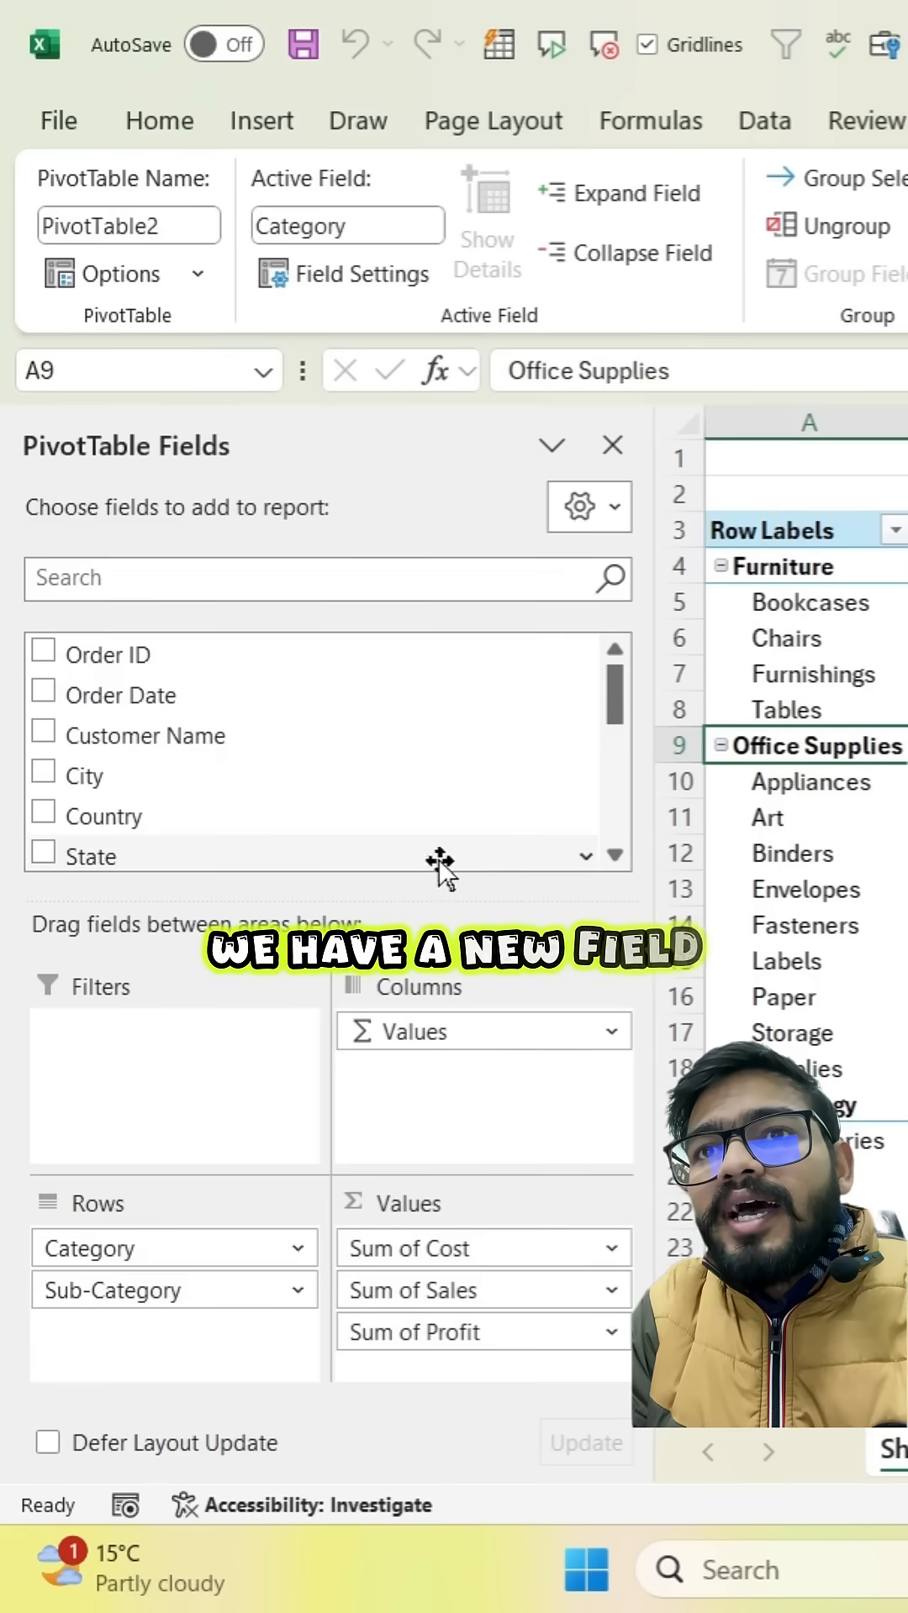
# - Close the field list and review the Sum of Profit column, grand total 726939
pyautogui.scroll(-3)
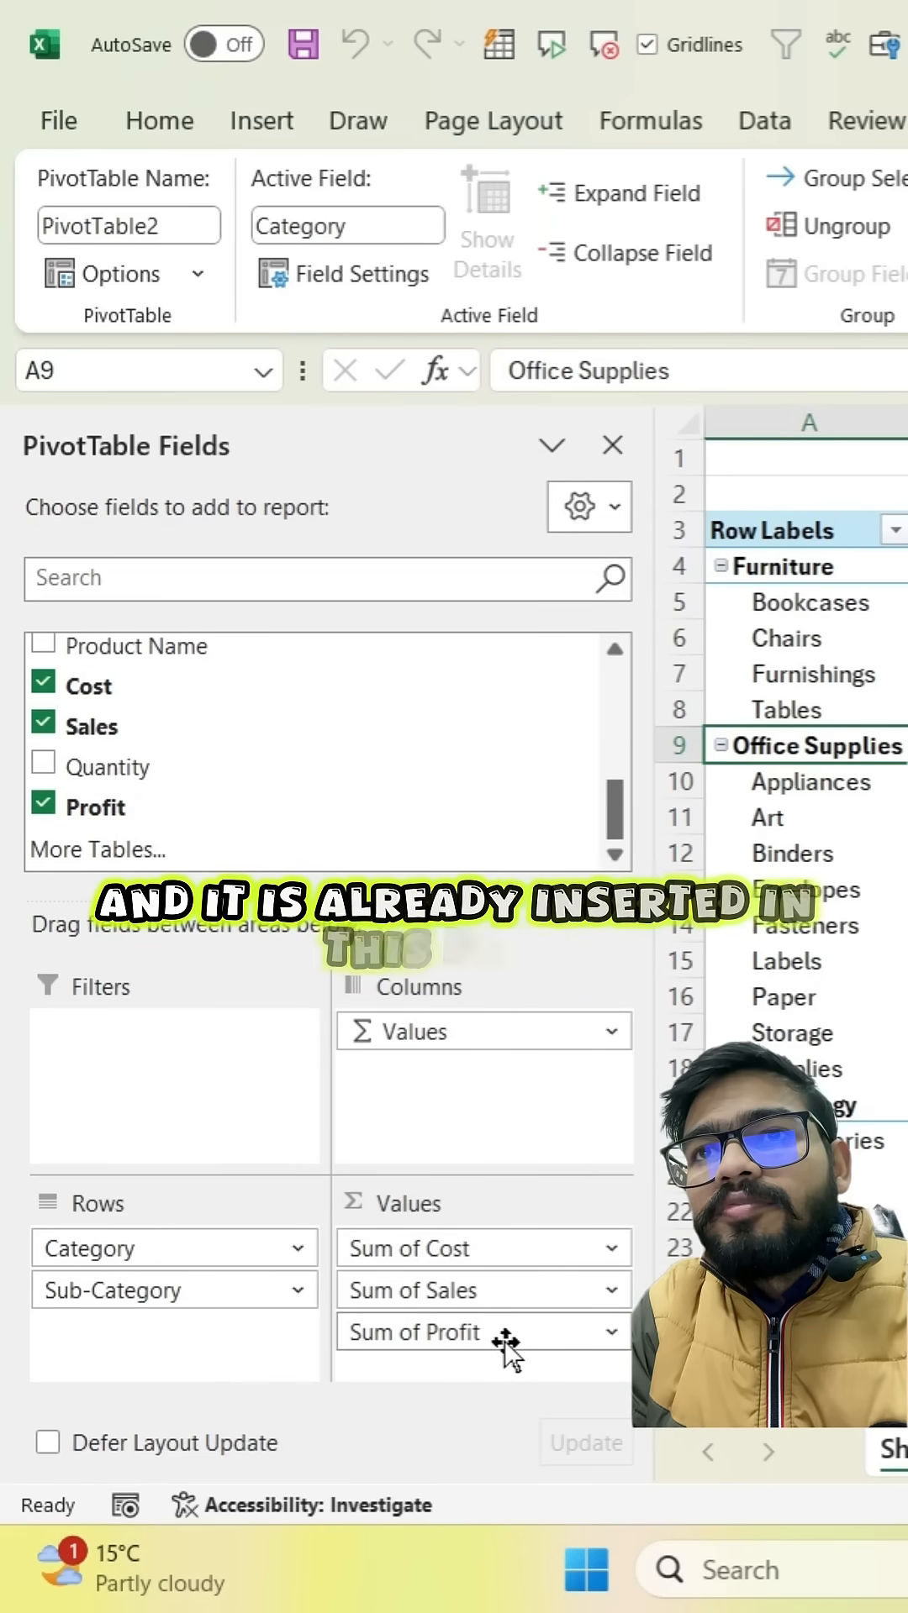
pyautogui.click(609, 446)
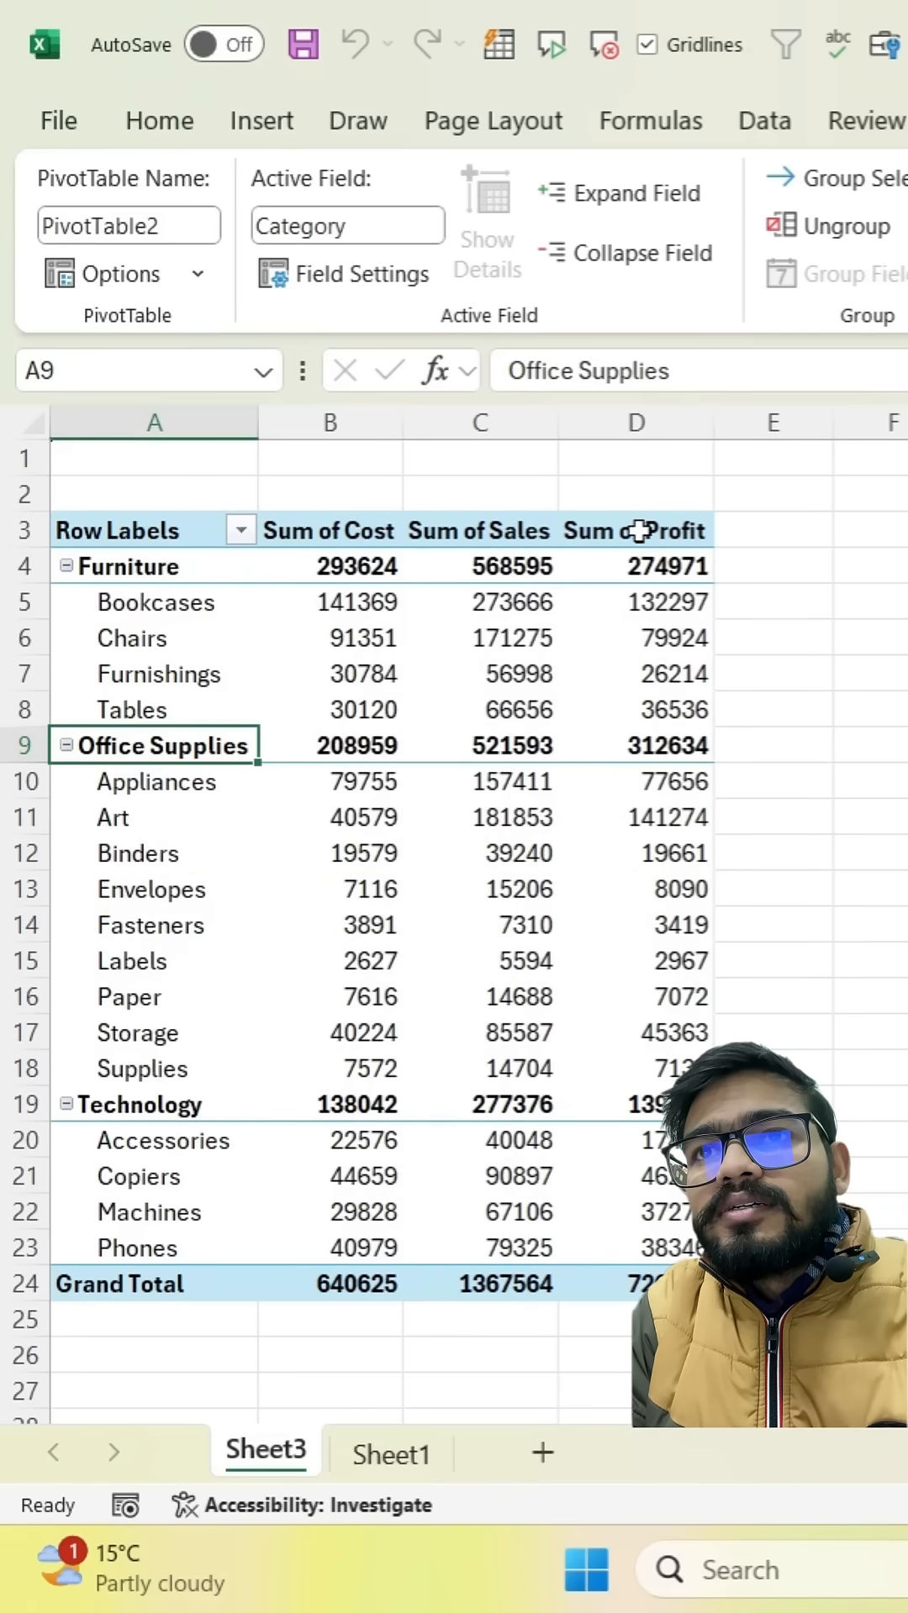
pyautogui.click(538, 509)
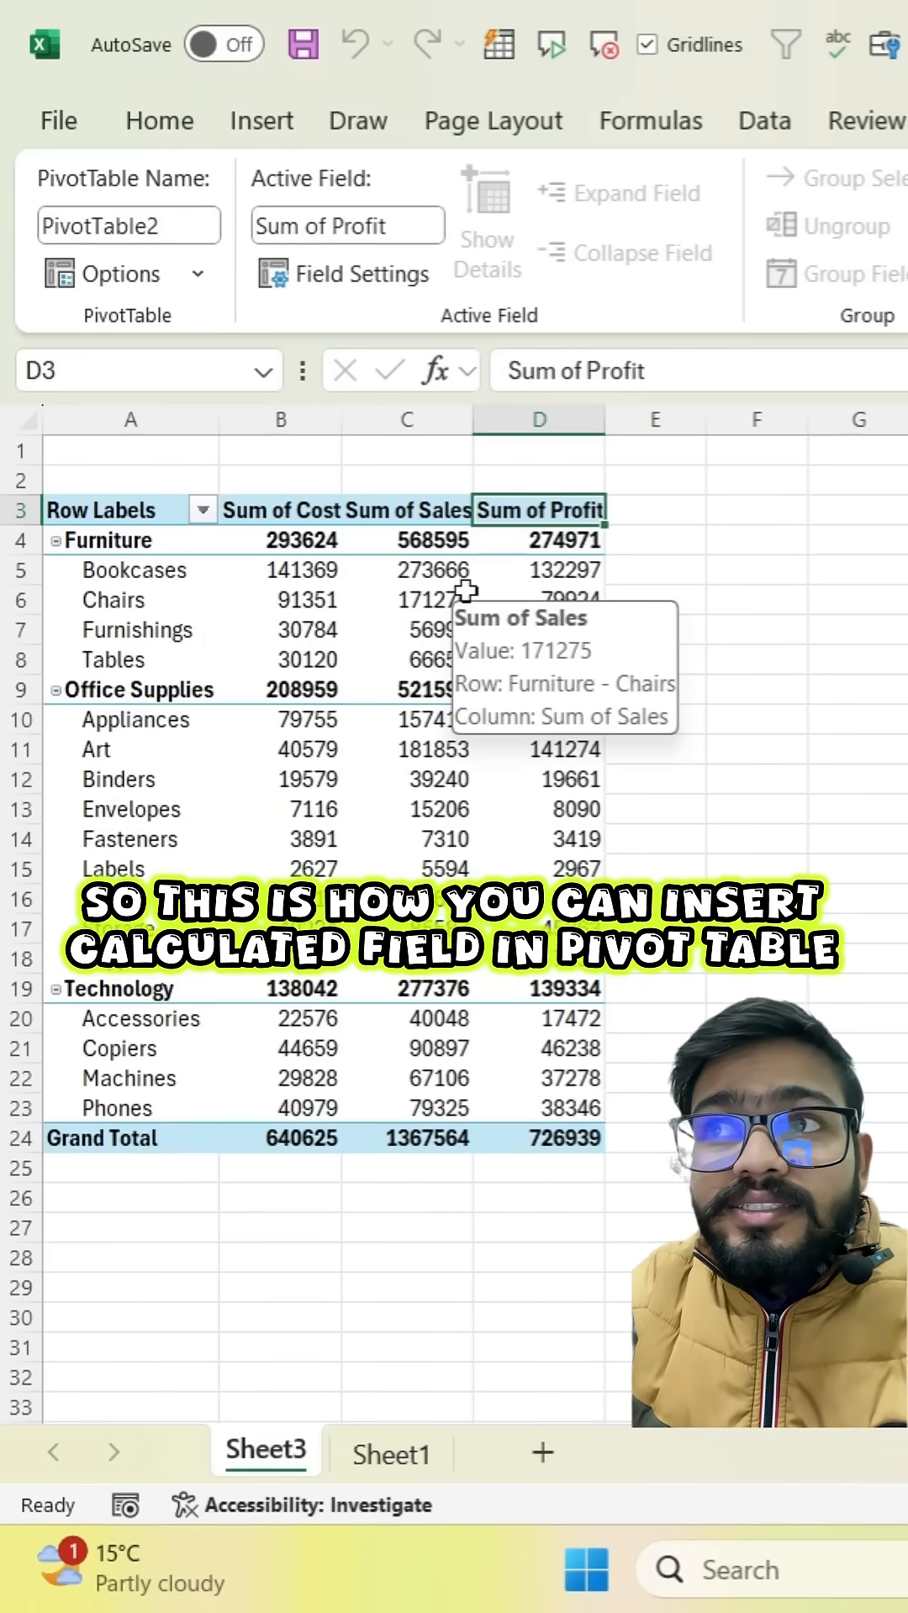